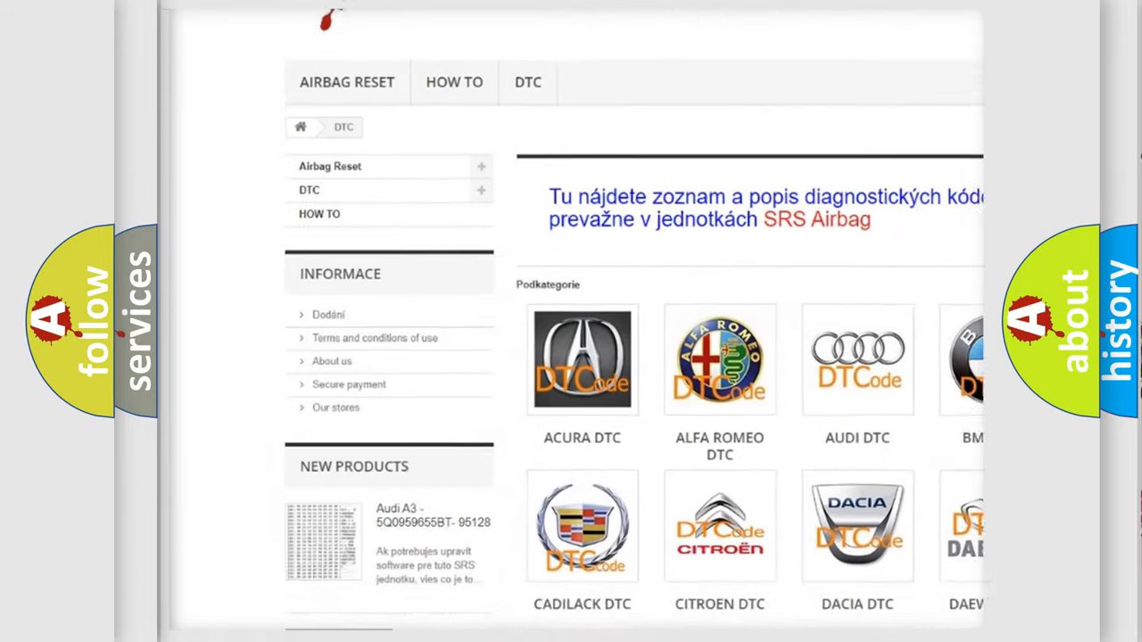
scroll(down, 3)
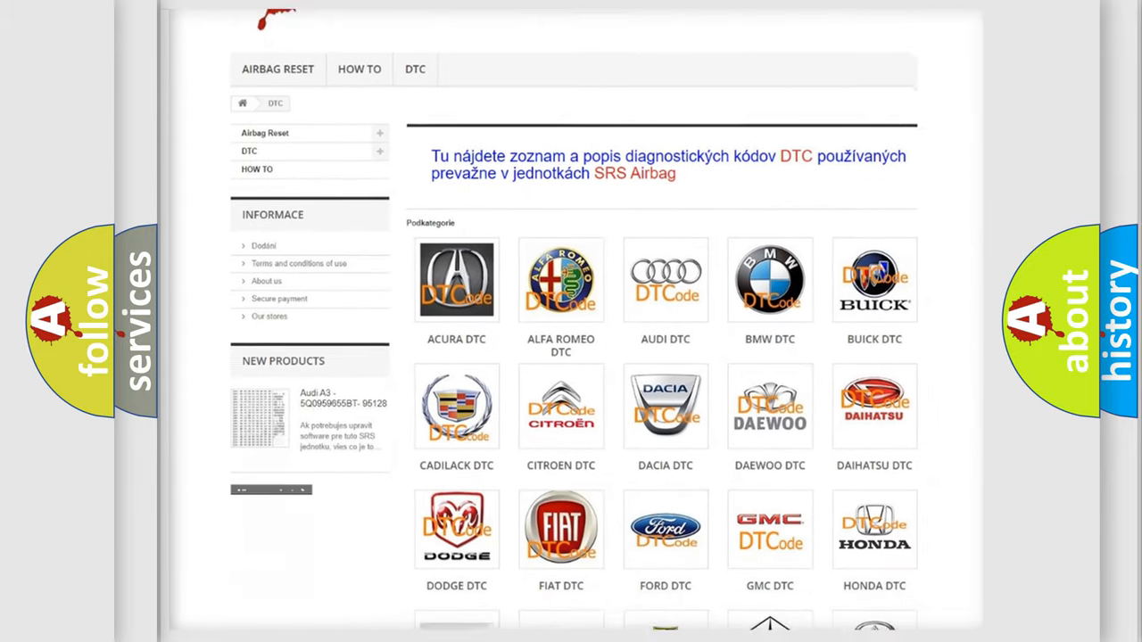
scroll(down, 3)
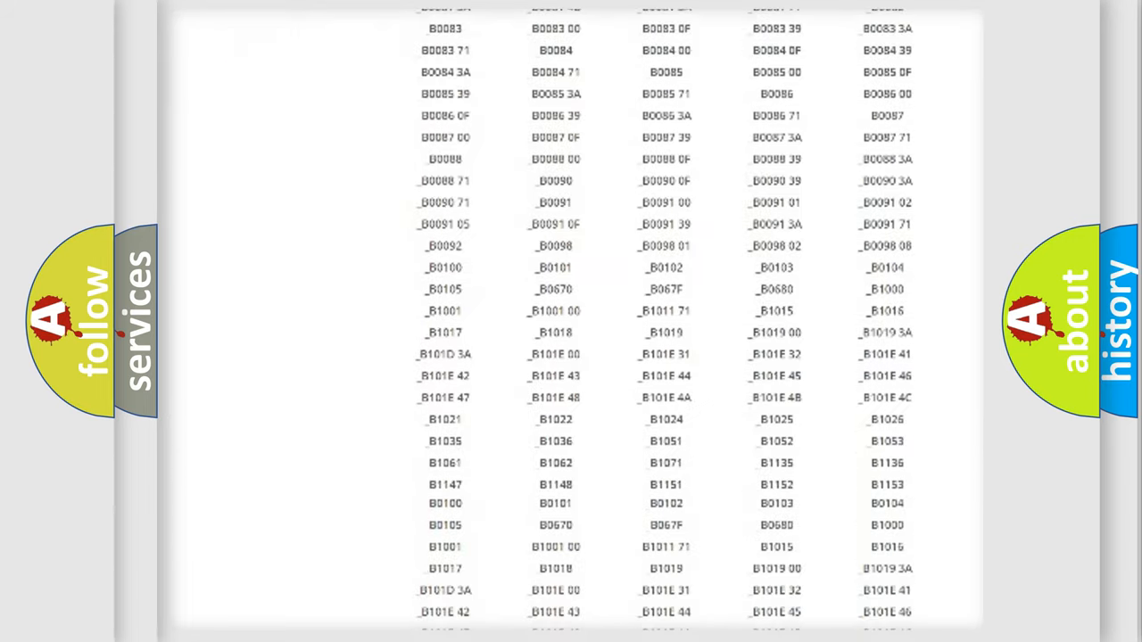
scroll(up, 3)
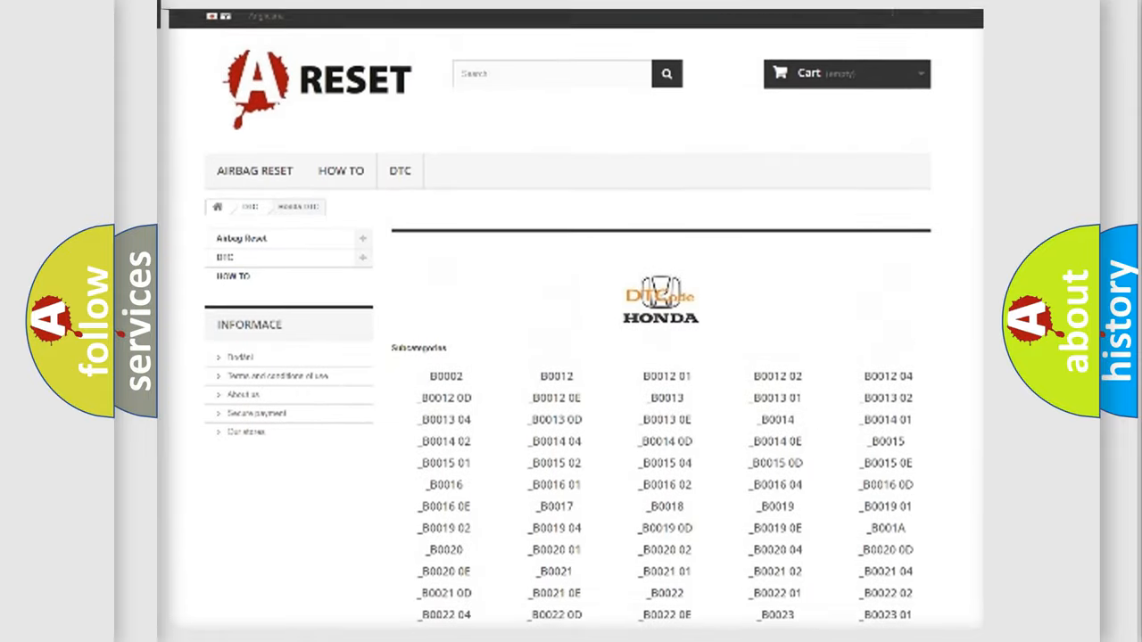